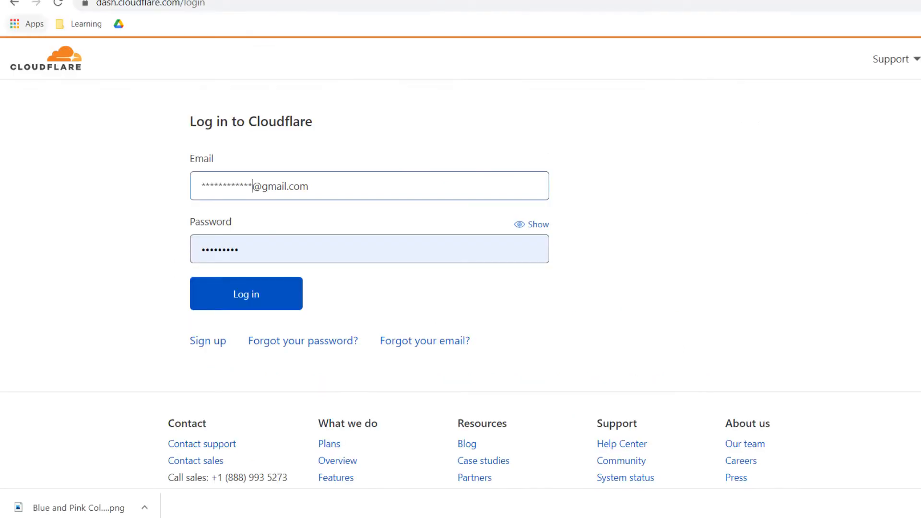
Step: Log in to Cloudflare and start adding a new site from the account home
left_click(246, 293)
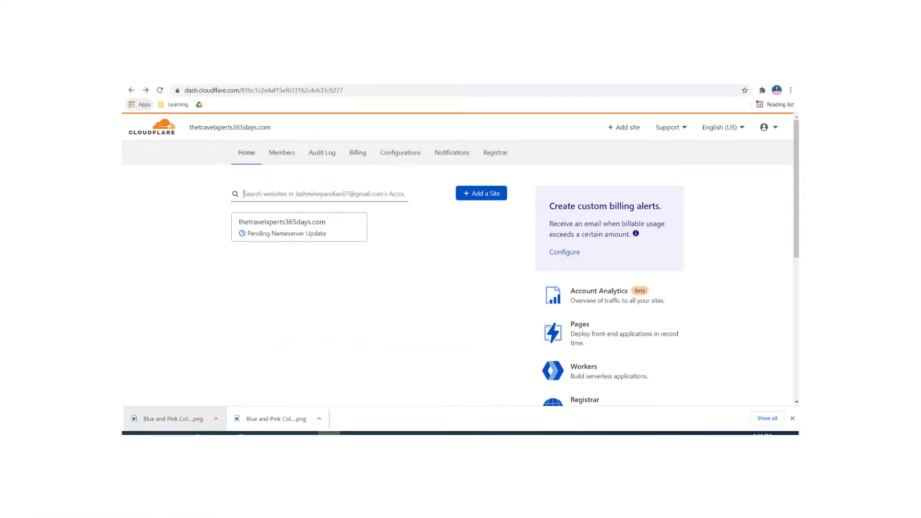
left_click(481, 193)
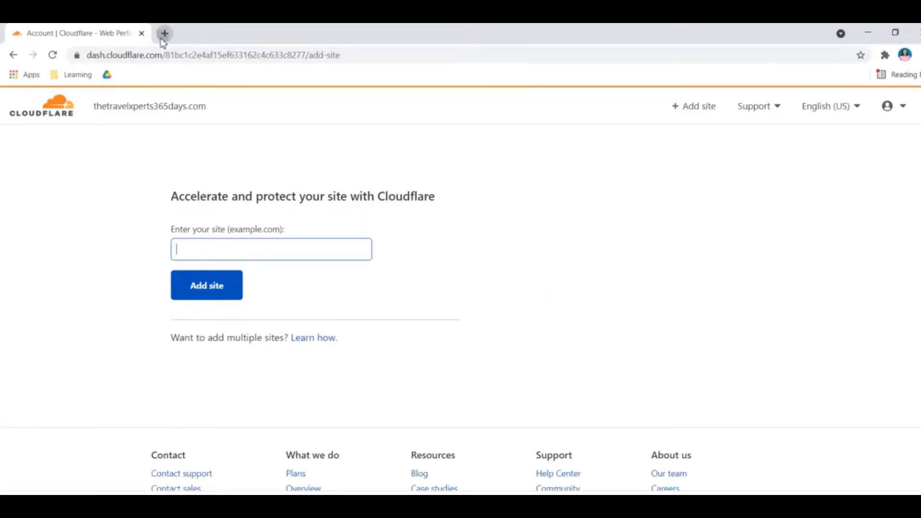
Step: Load thetravelxperts365days.com in a new Chrome tab, then go back to the Cloudflare tab
left_click(164, 33)
type("thetravelxperts365days.com")
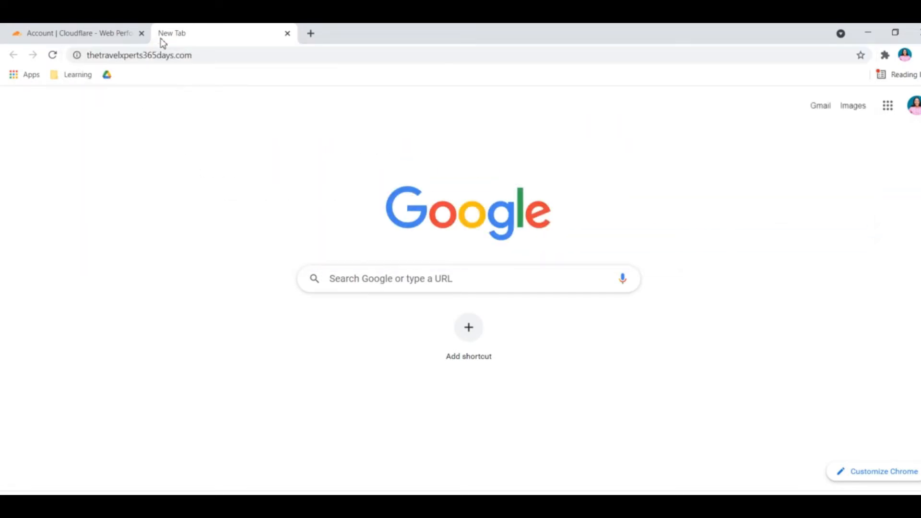
left_click(139, 55)
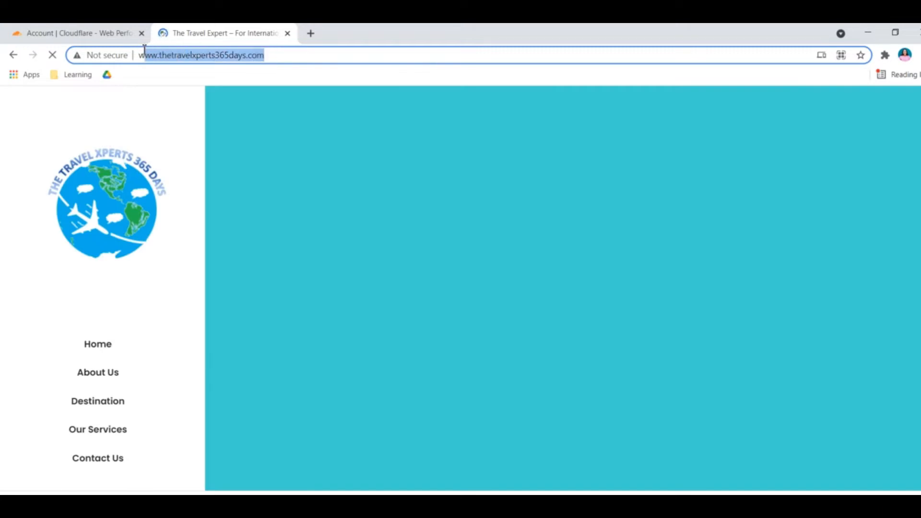
left_click(76, 33)
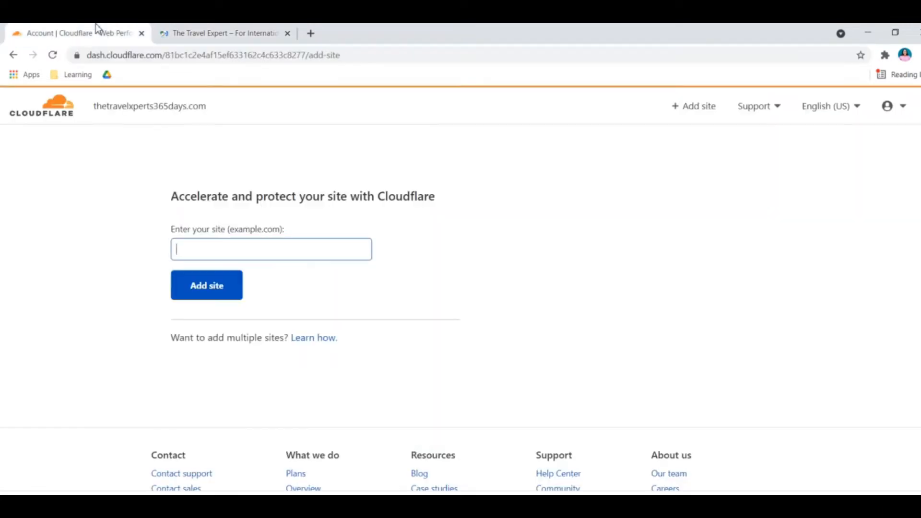
type("http://www.thetravelxperts365days.com/")
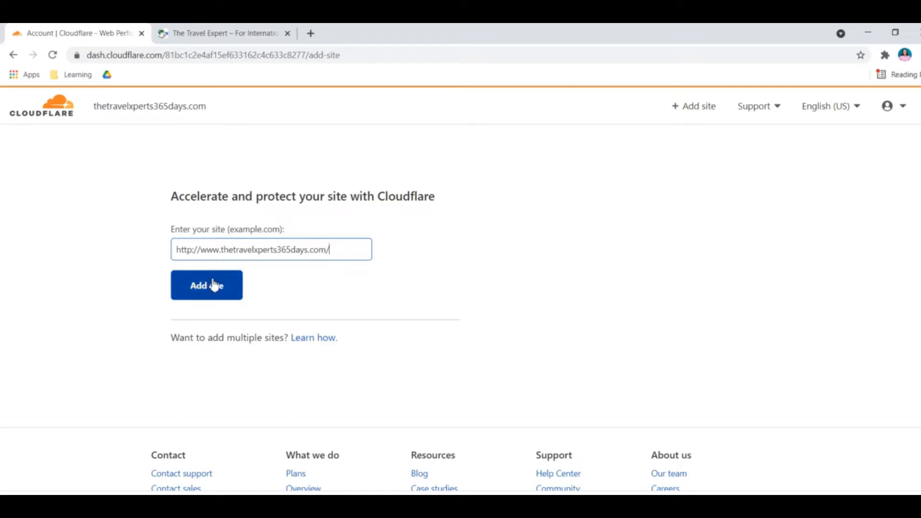
left_click(206, 285)
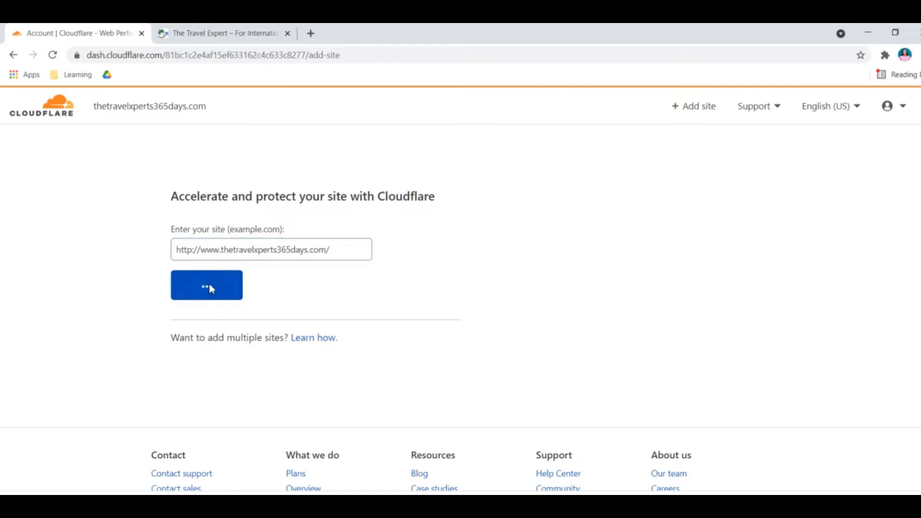
left_click(206, 285)
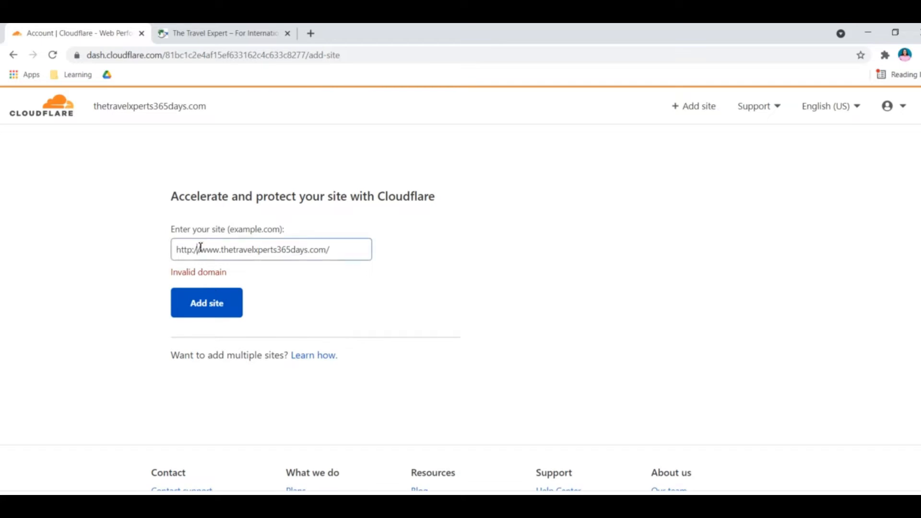
key("Backspace")
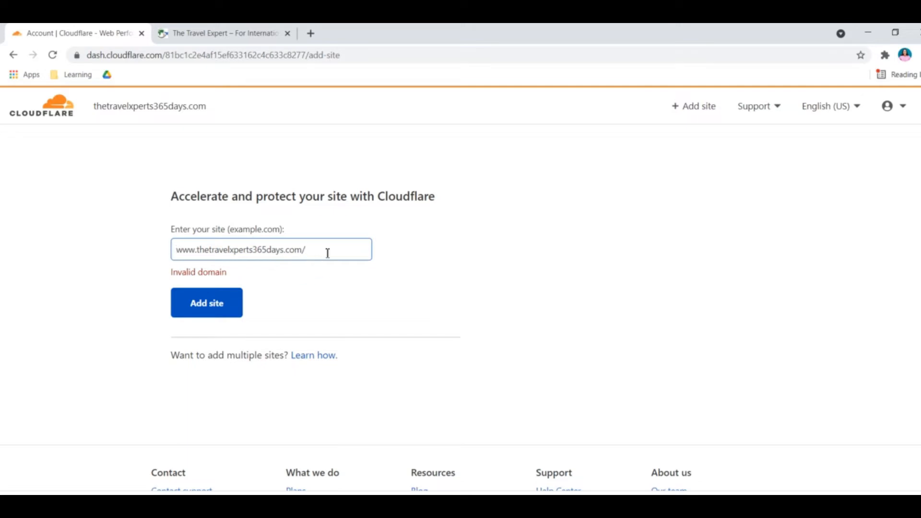
left_click(207, 302)
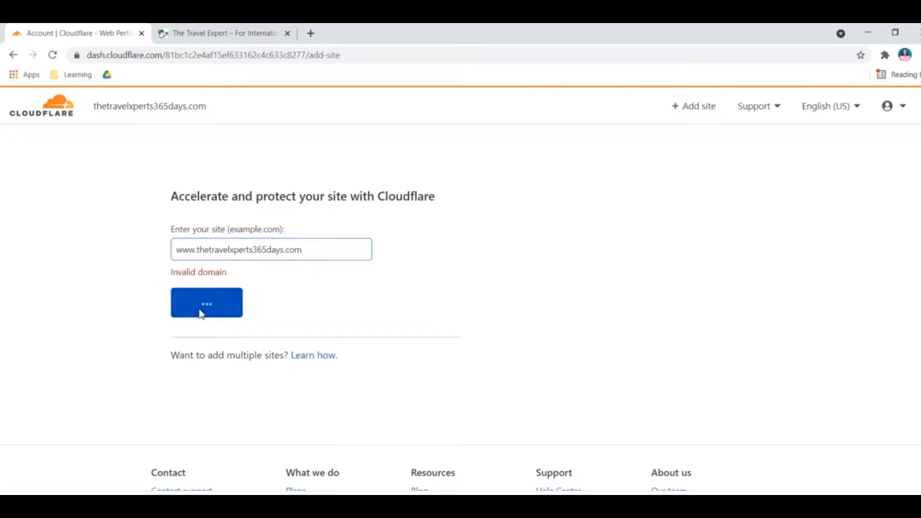
left_click(206, 303)
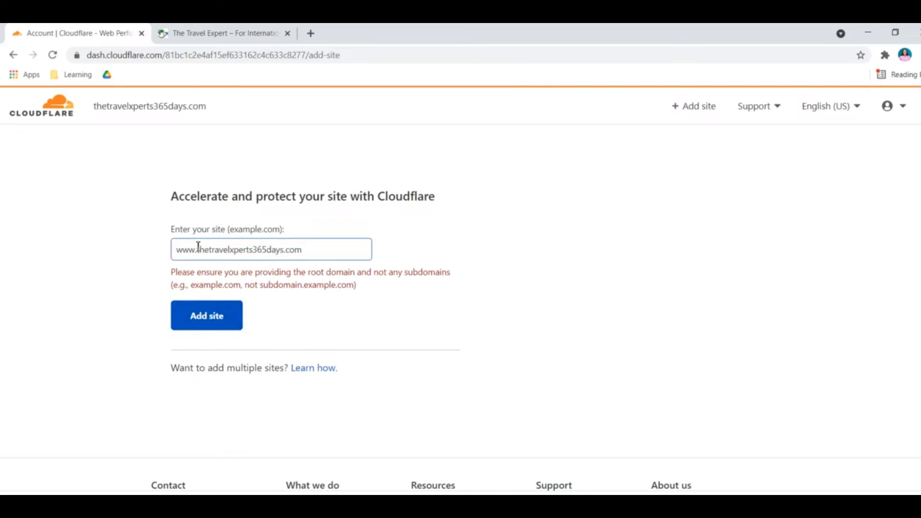
key("Backspace")
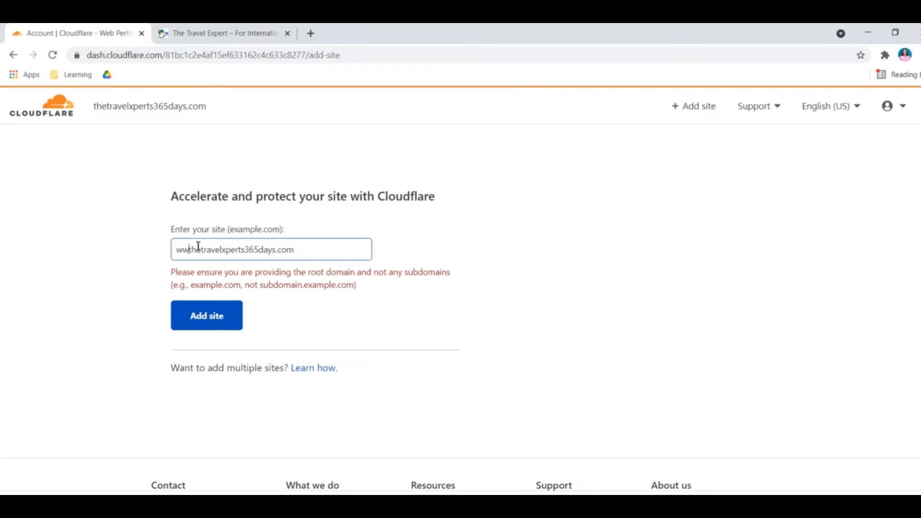
left_click(206, 316)
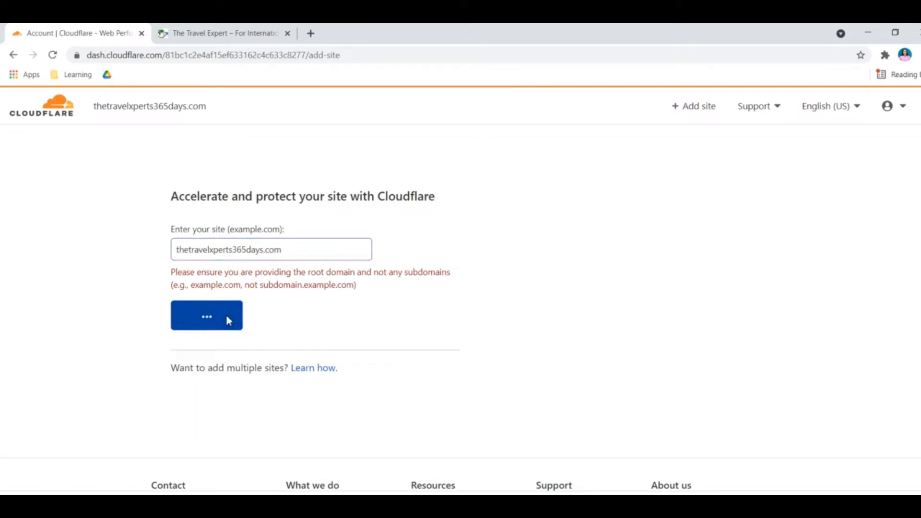
left_click(206, 315)
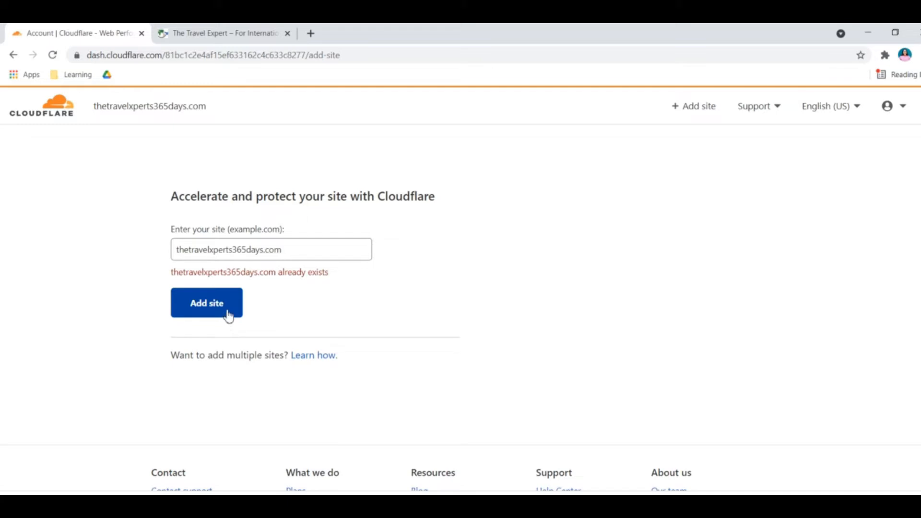
left_click(206, 303)
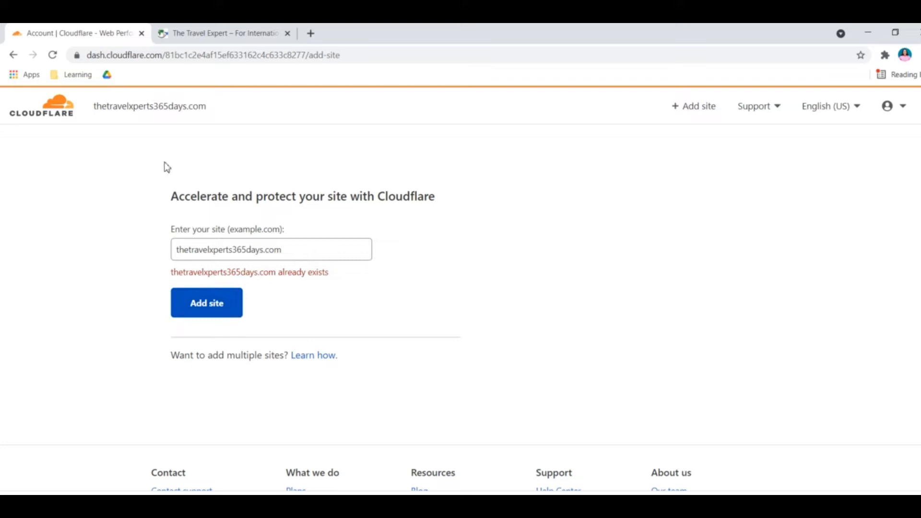
Step: Choose the Free $0/month plan and continue to the DNS records review
left_click(207, 303)
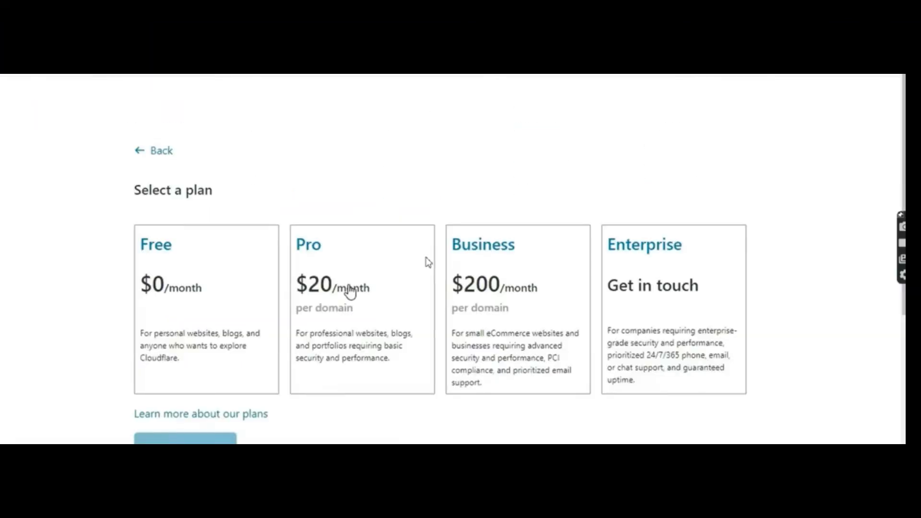
mouse_move(543, 408)
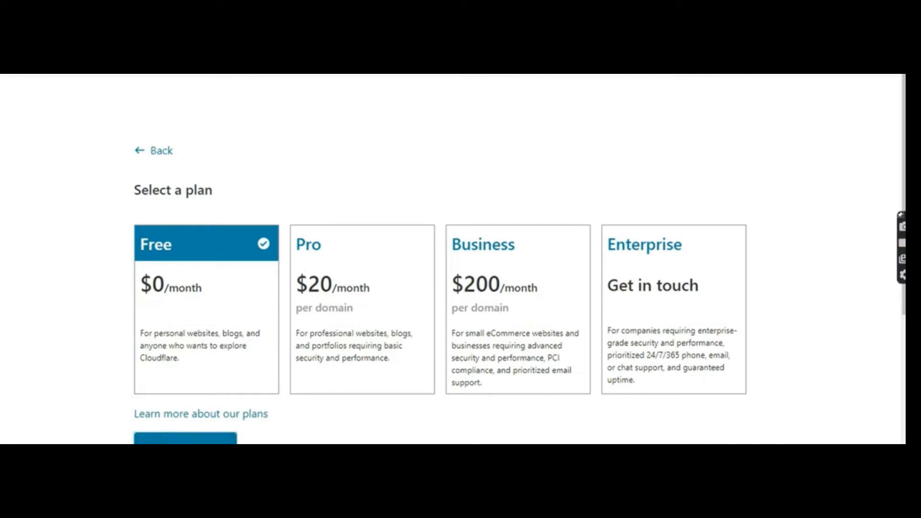
left_click(185, 437)
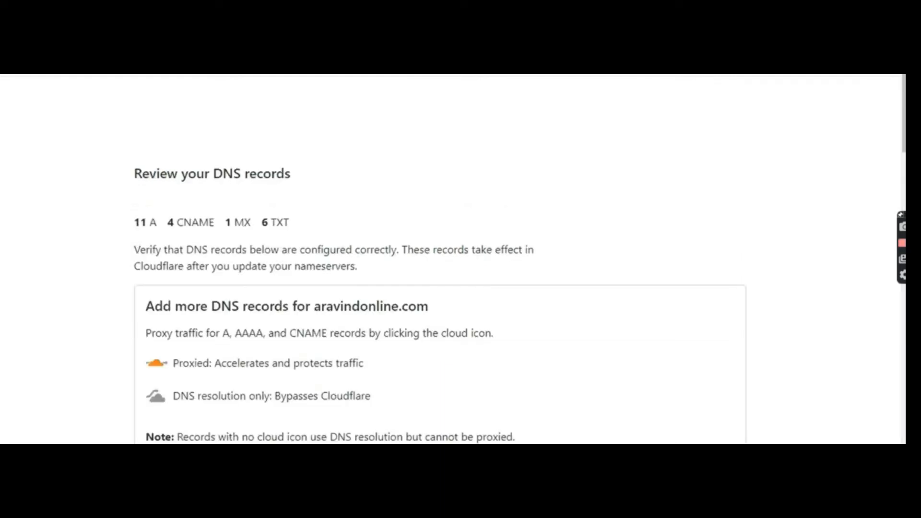
Step: Review the imported A, CNAME, MX and TXT records and continue
scroll("down", 3)
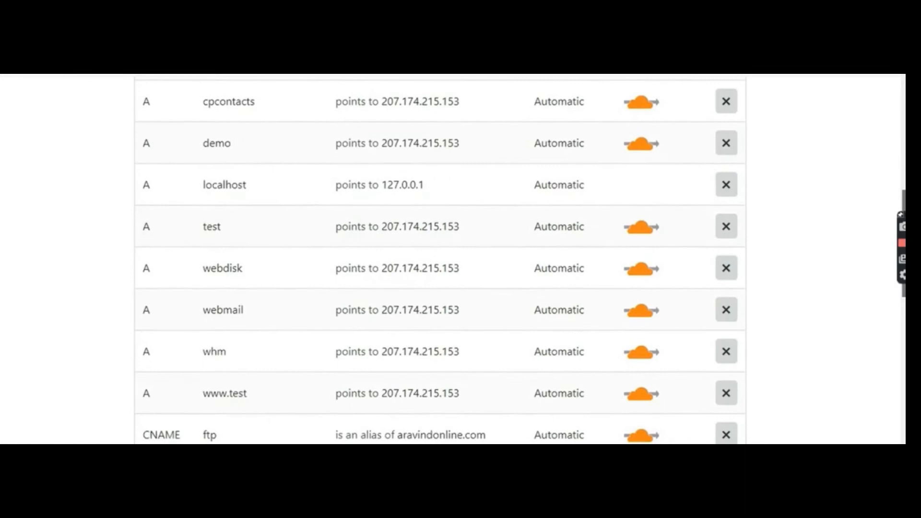
scroll("down", 3)
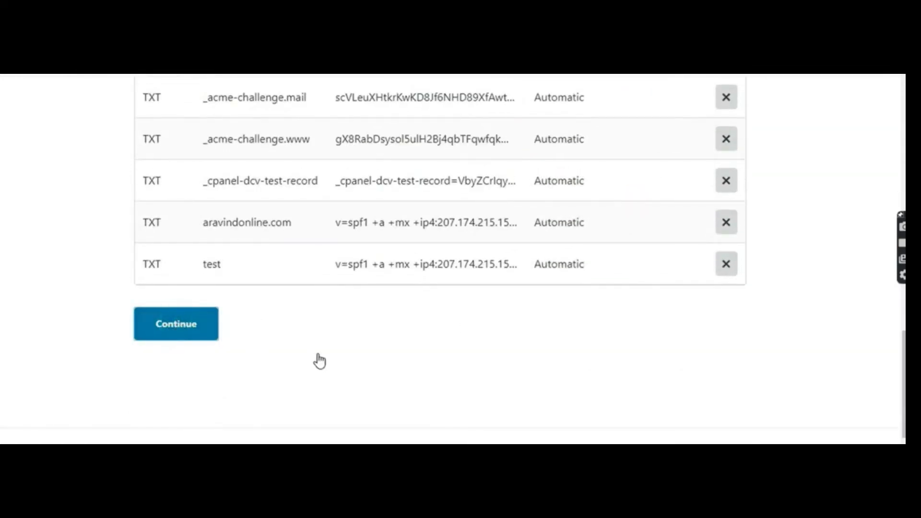
left_click(175, 323)
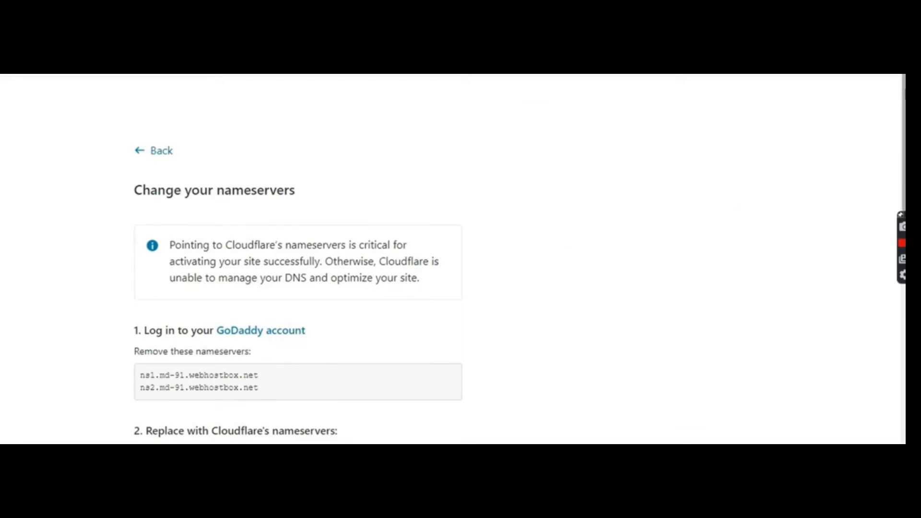
Step: Scroll the change-nameservers page to see grant.ns.cloudflare.com and rita.ns.cloudflare.com
scroll("down", 3)
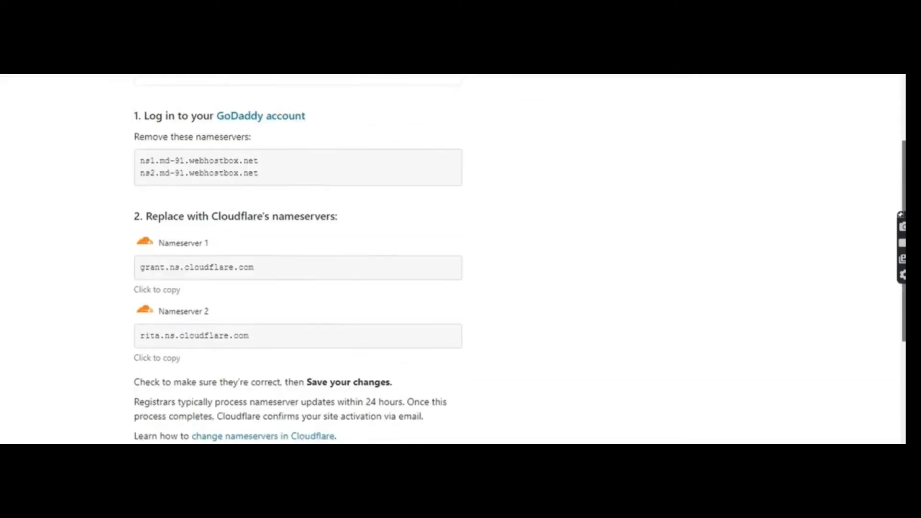
scroll("down", 3)
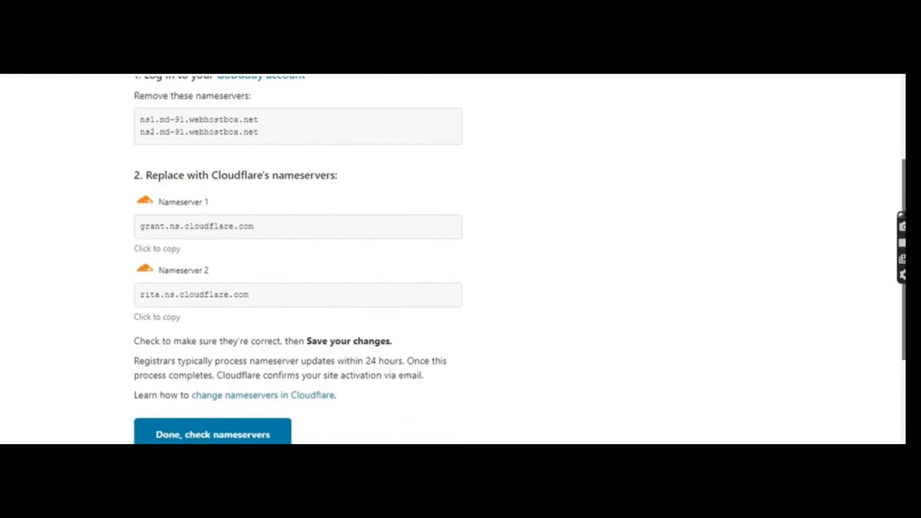
scroll("down", 3)
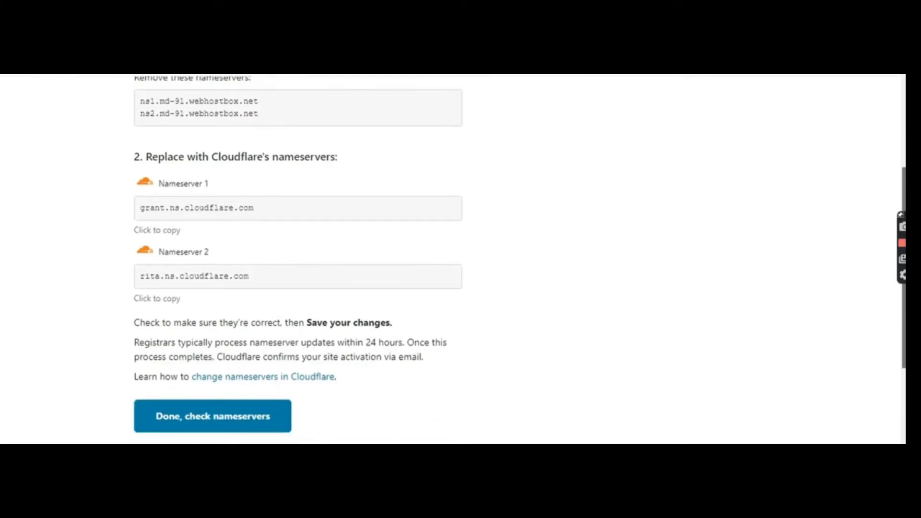
scroll("up", 3)
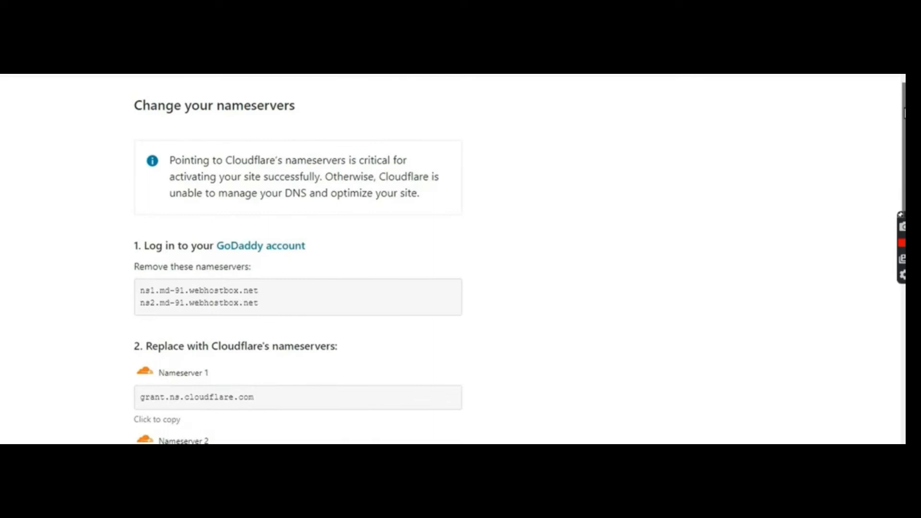
scroll("up", 3)
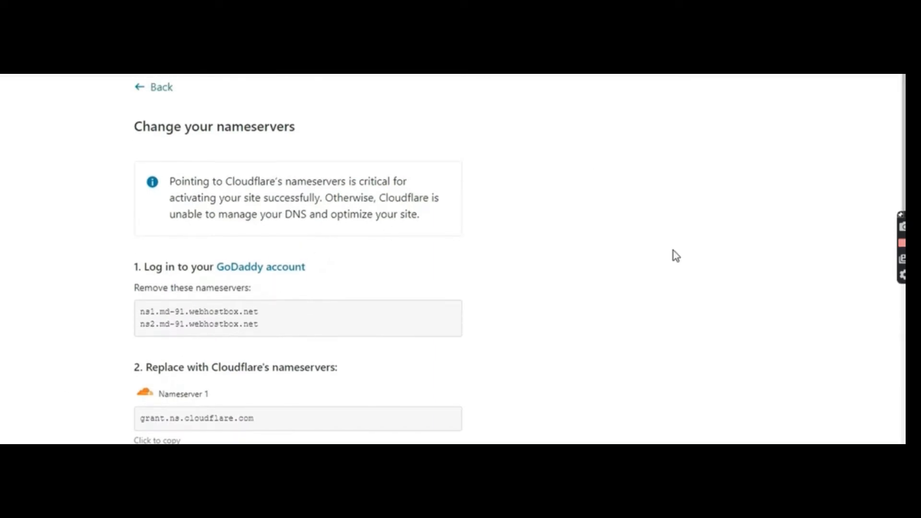
mouse_move(704, 230)
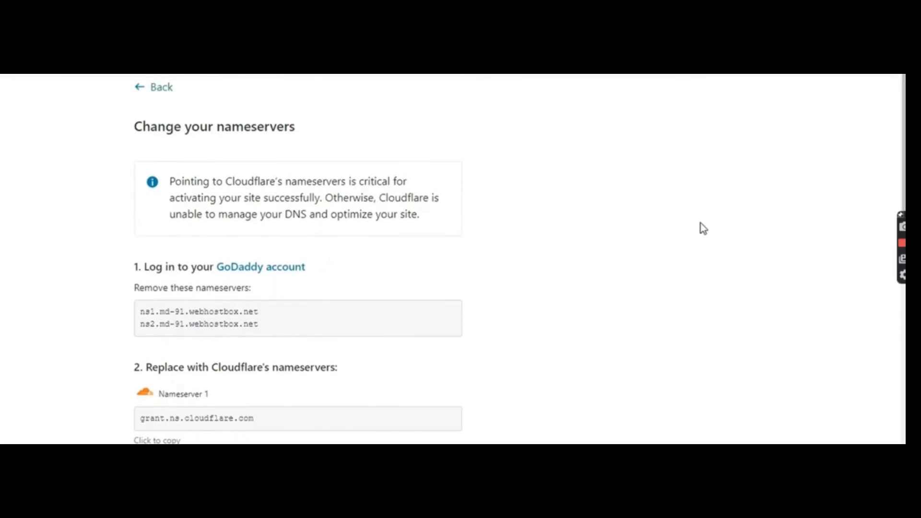
scroll("down", 3)
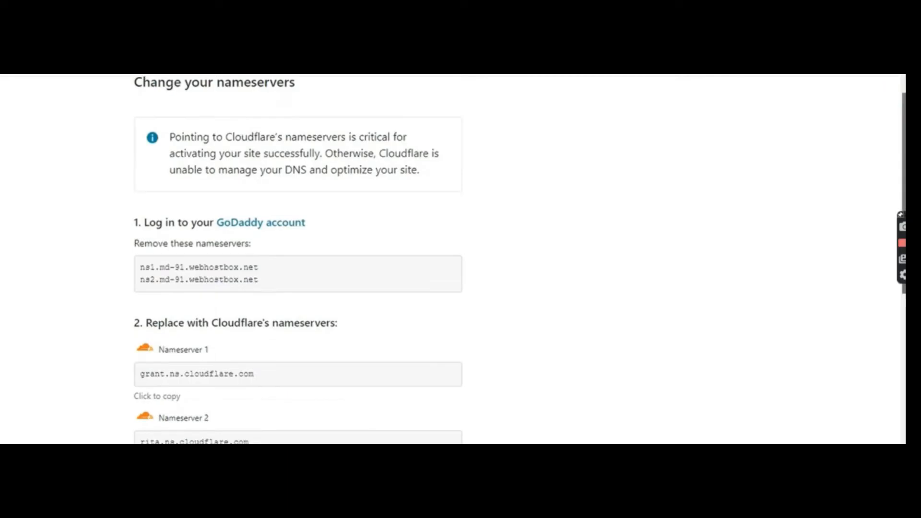
scroll("down", 3)
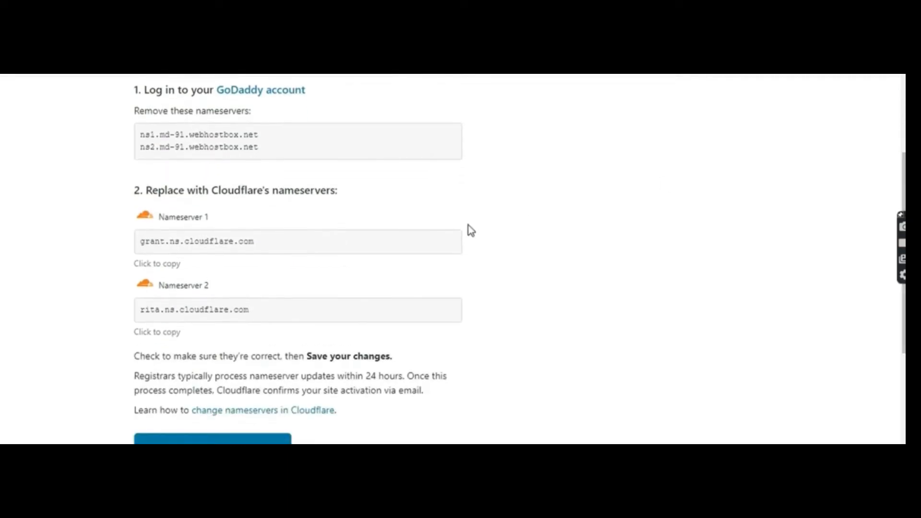
mouse_move(661, 206)
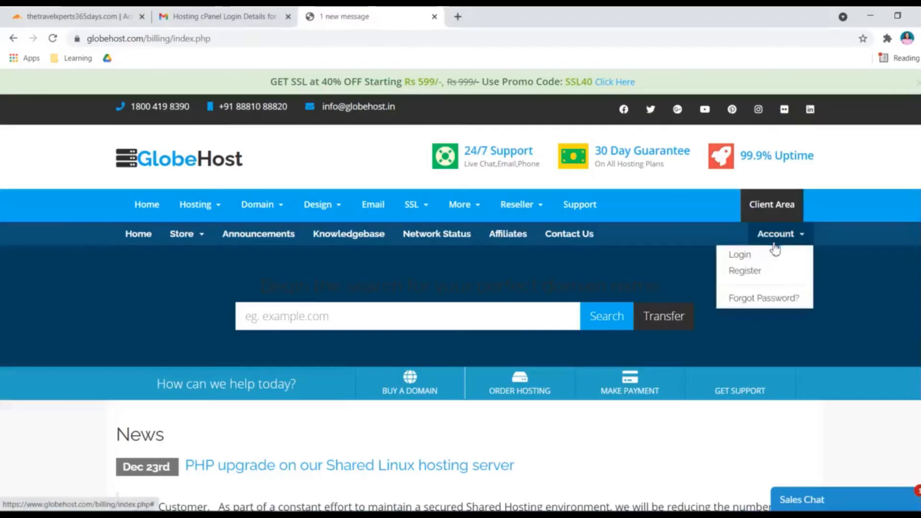
Step: Log in to the GlobeHost client area with Remember Me ticked
left_click(740, 255)
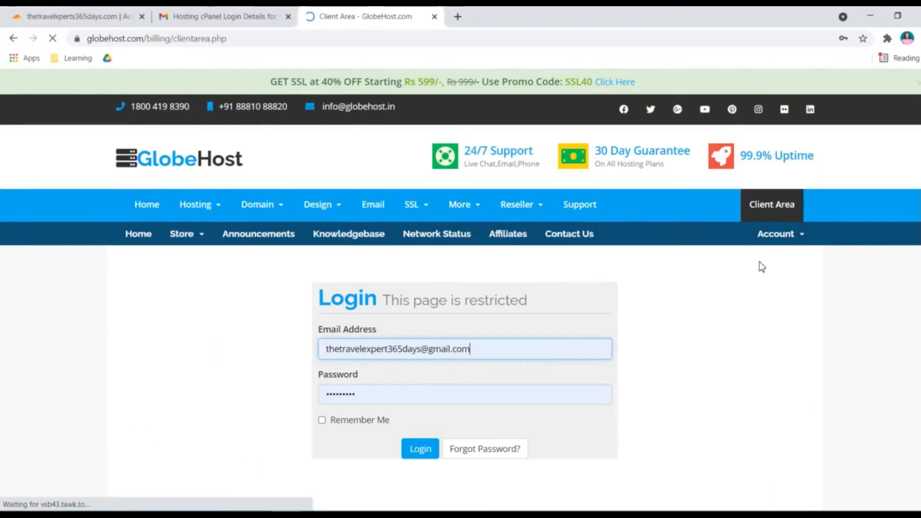
left_click(420, 449)
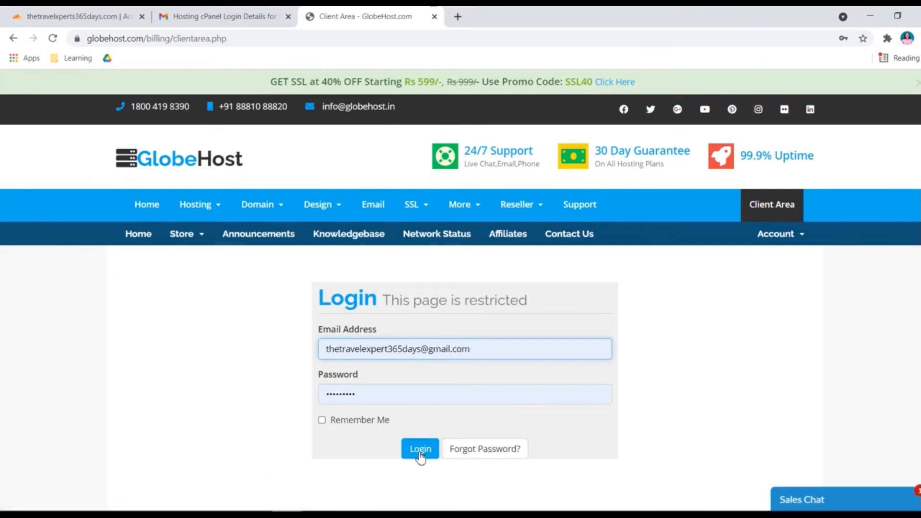
left_click(322, 419)
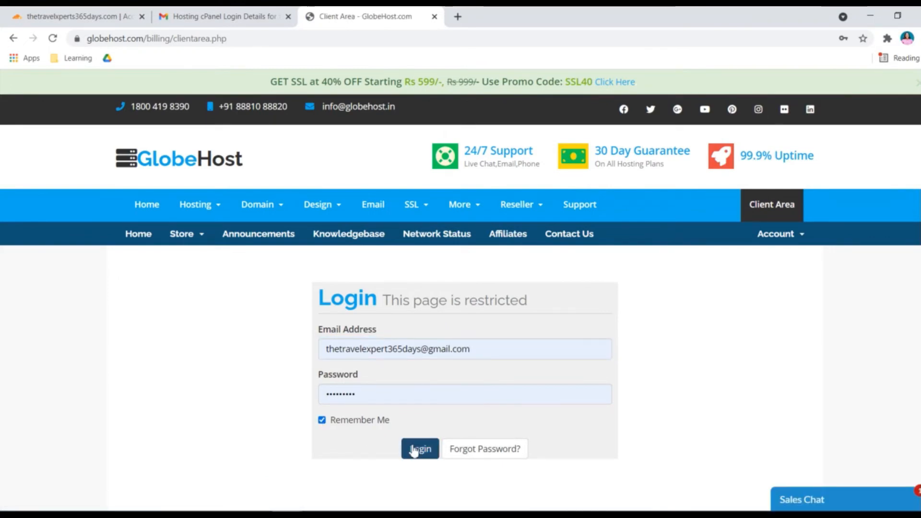
left_click(419, 449)
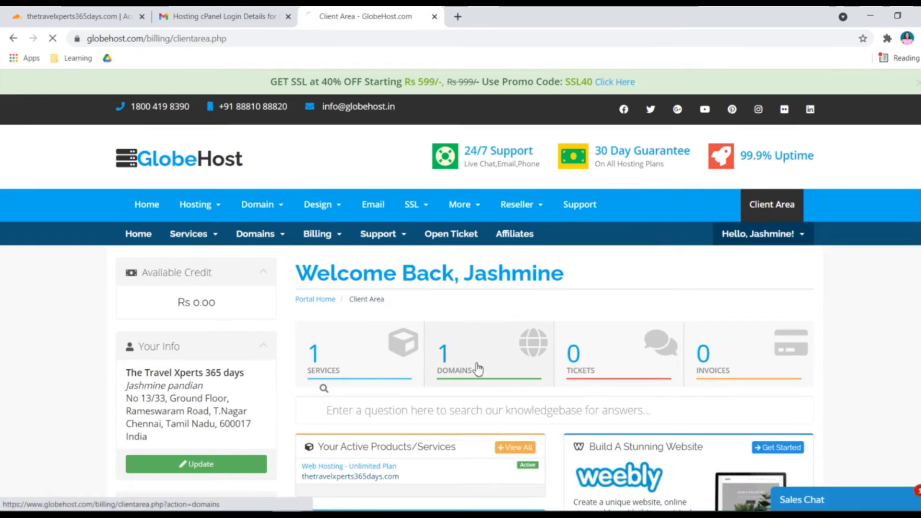
Step: Choose Manage Nameservers for thetravelxperts365days.com from the My Domains list
left_click(455, 356)
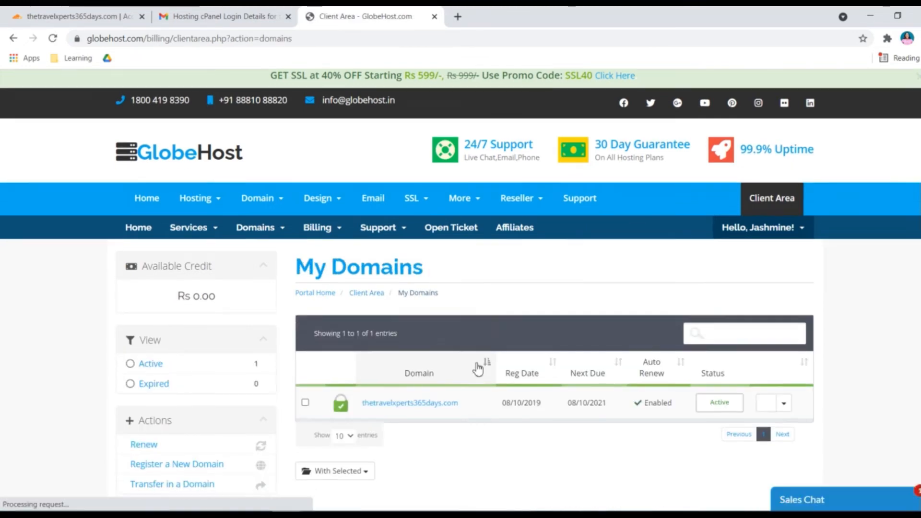
scroll("down", 3)
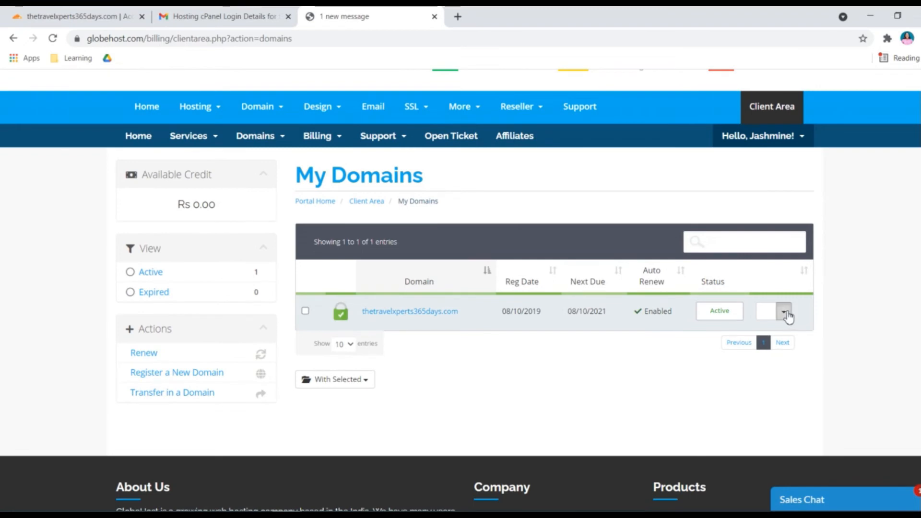
left_click(785, 311)
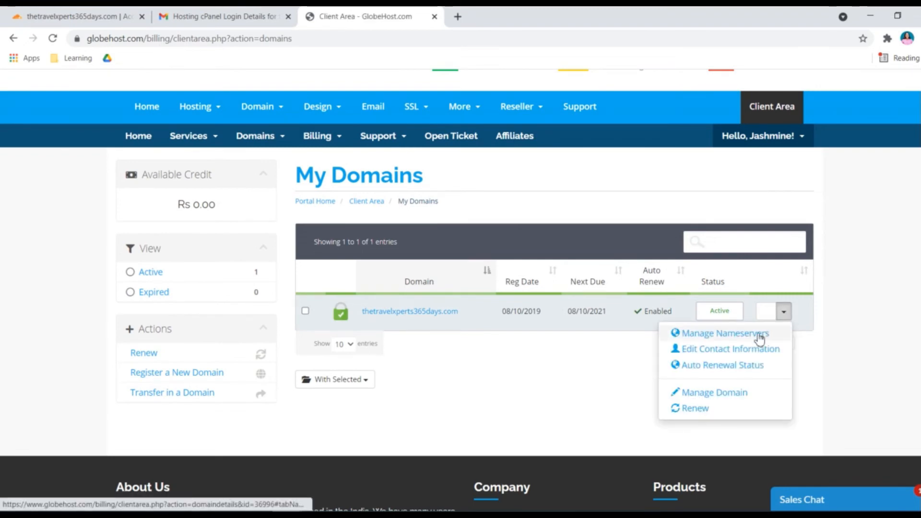
left_click(725, 333)
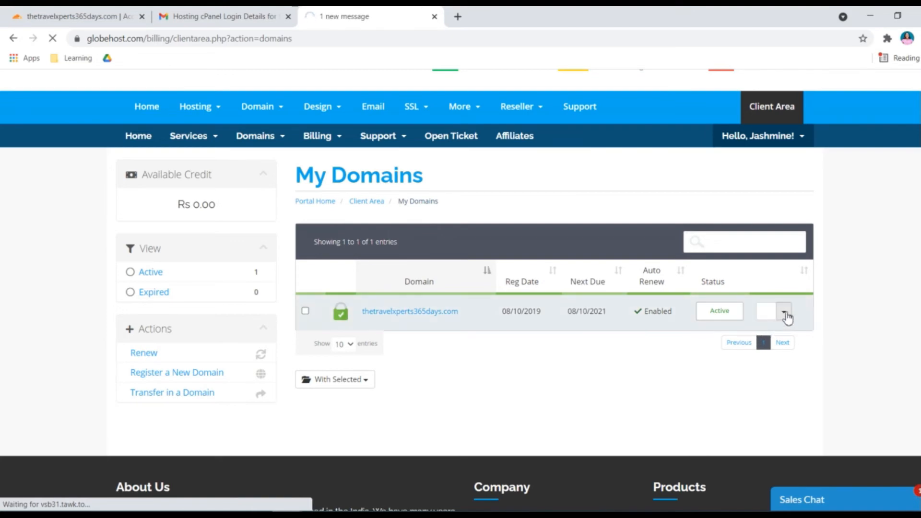
Step: Empty the old webhostbox nameserver fields and copy Cloudflare's Nameserver 1 value
left_click(785, 311)
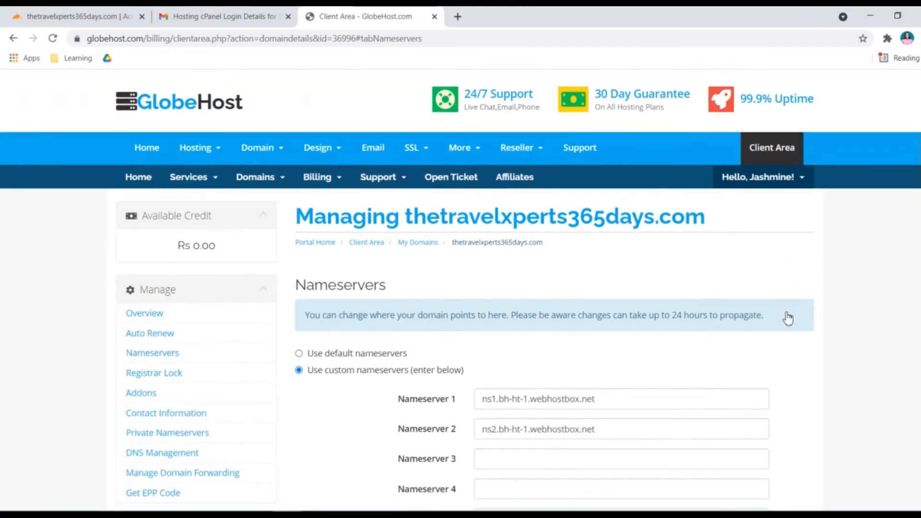
scroll("down", 3)
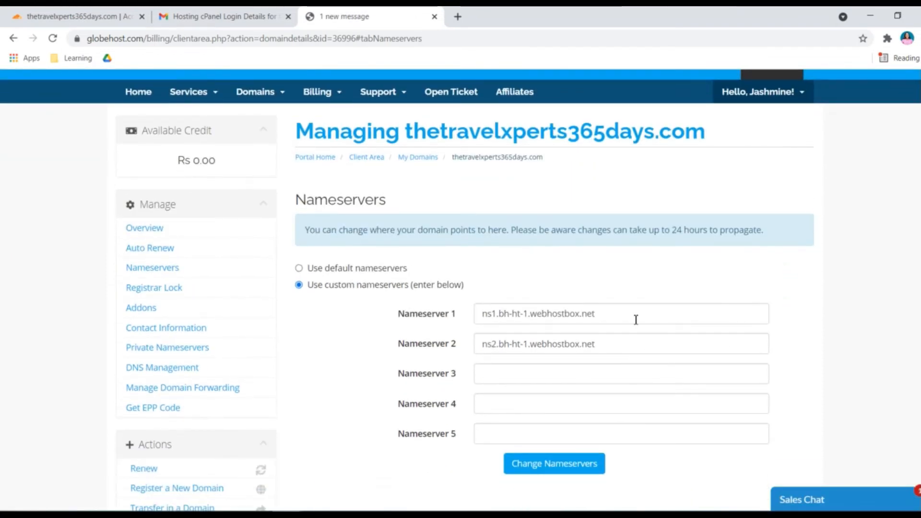
left_click(621, 313)
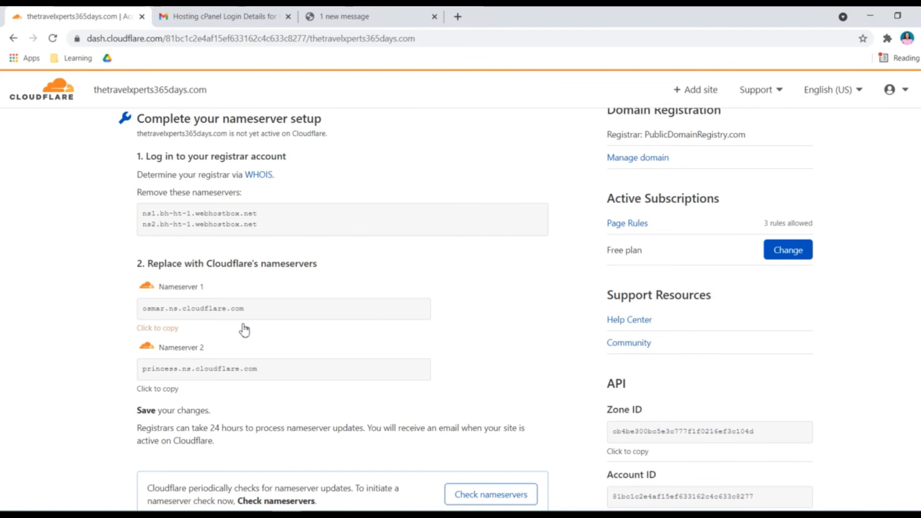
double_click(193, 309)
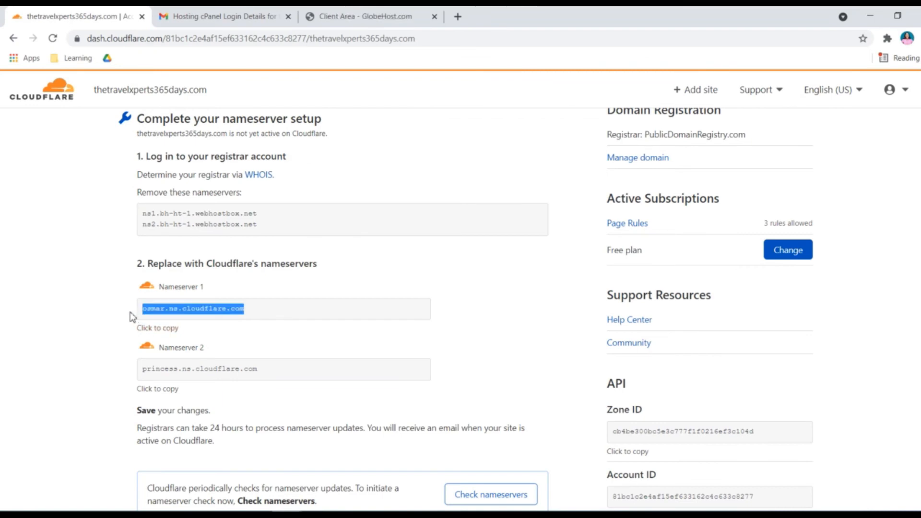
mouse_move(311, 57)
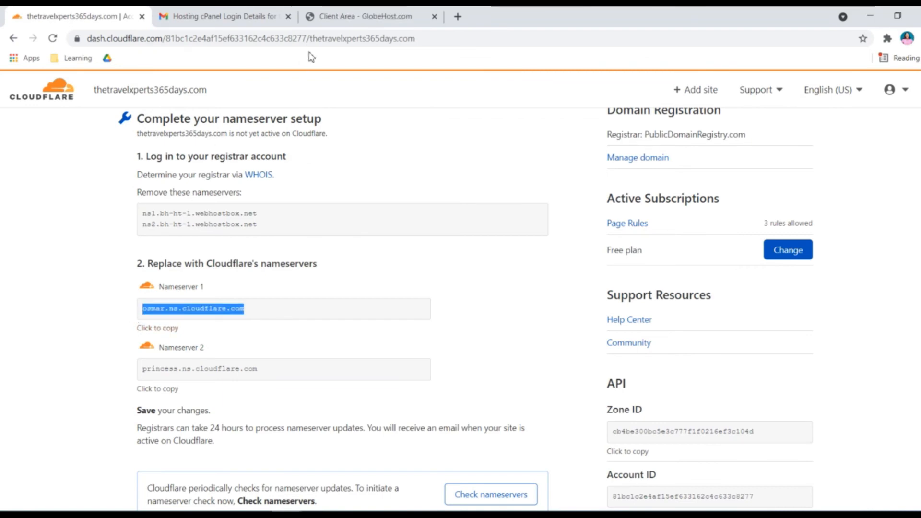
left_click(370, 15)
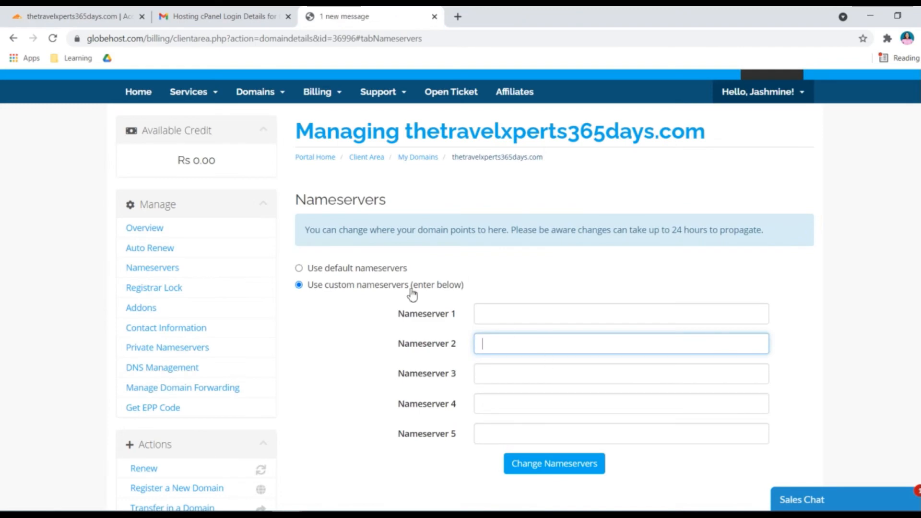
Step: Enter osmar.ns.cloudflare.com and princess.ns.cloudflare.com as Nameservers 1 and 2, and save
left_click(370, 16)
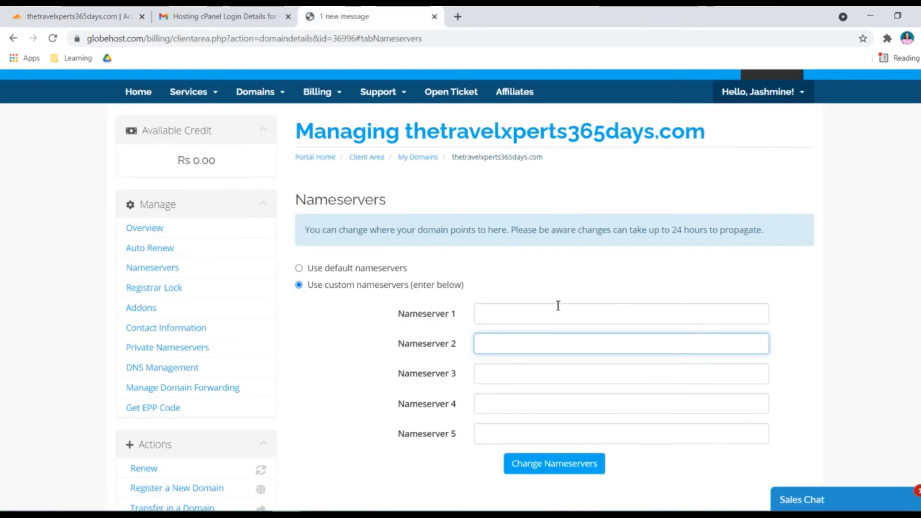
left_click(620, 313)
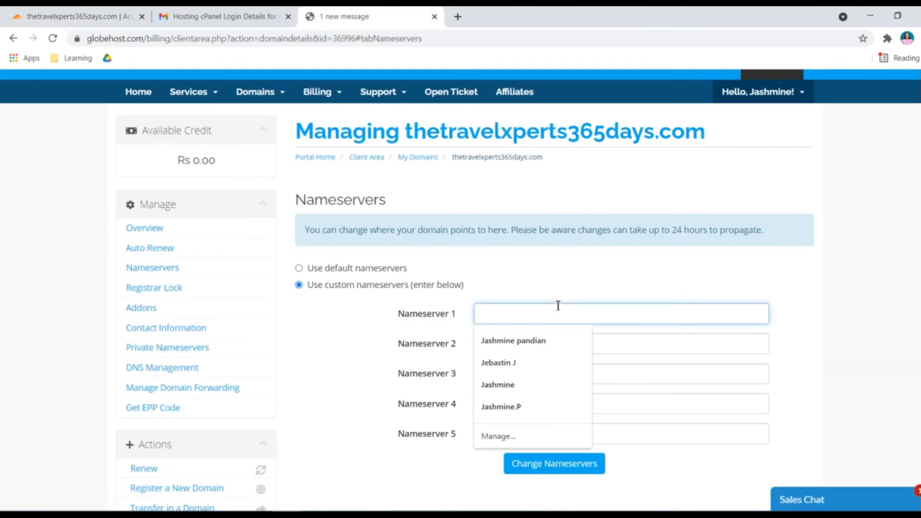
type("osmar.ns.cloudflare.com")
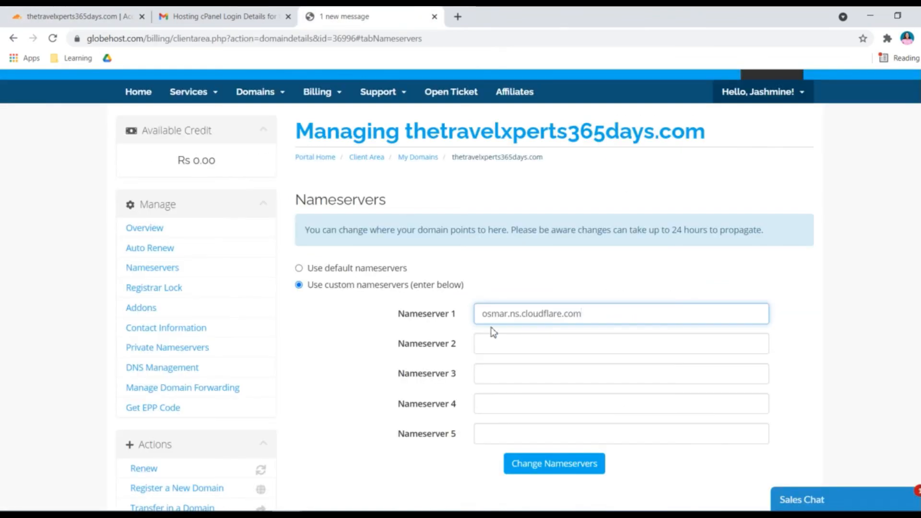
type("princess.ns.cloudflare.com")
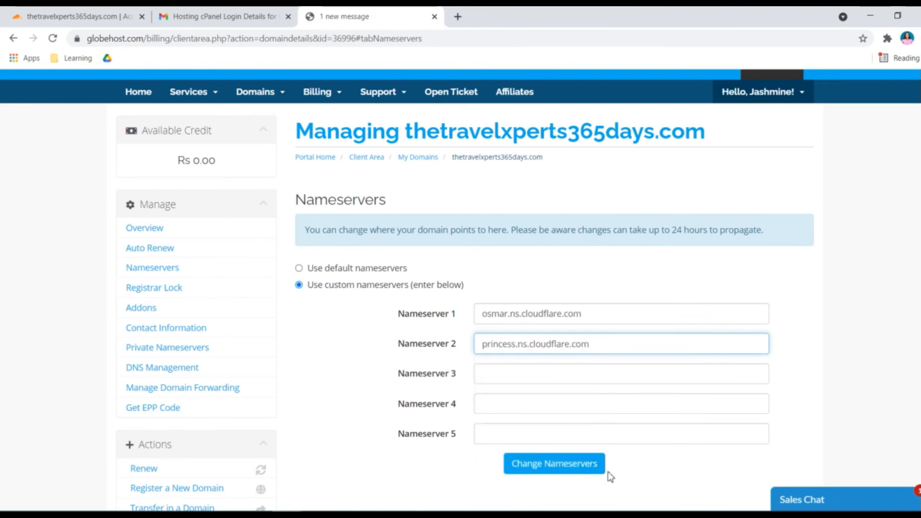
left_click(553, 464)
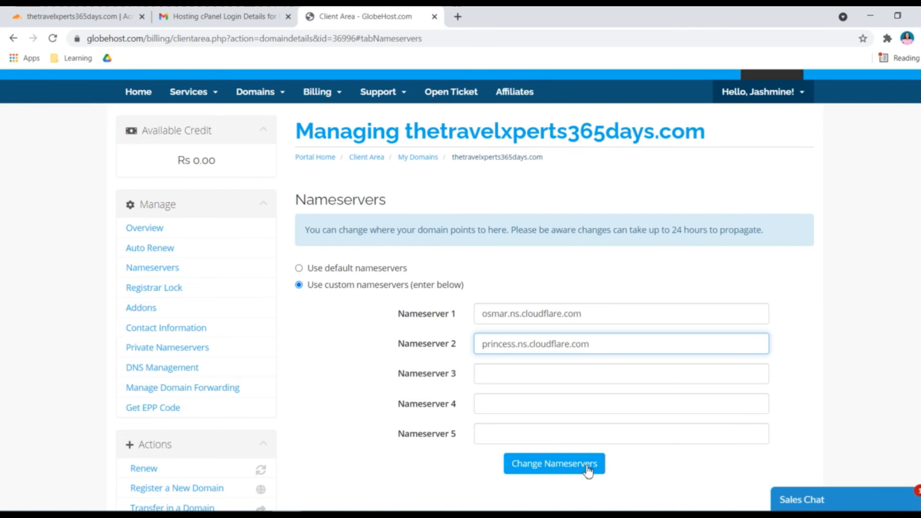
left_click(553, 464)
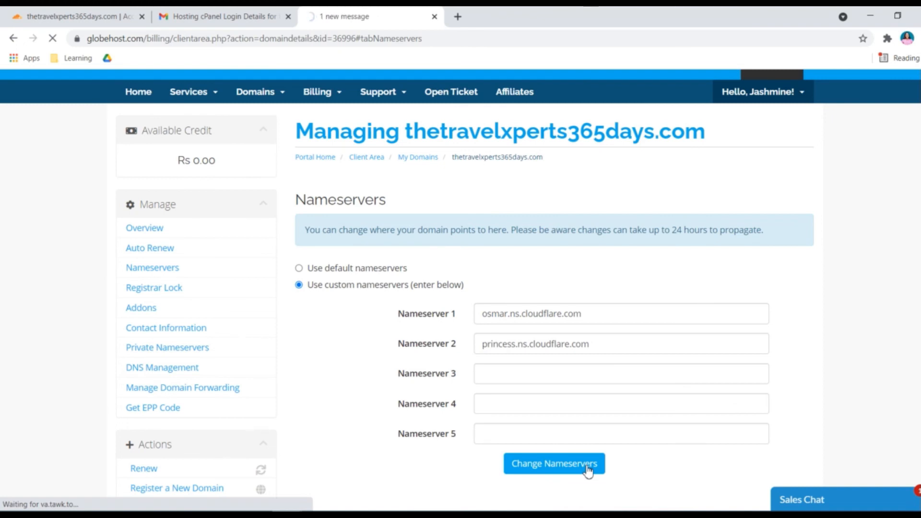
Step: Save osmar.ns.cloudflare.com and princess.ns.cloudflare.com as nameservers and confirm 'Changes Saved Successfully!'
left_click(553, 463)
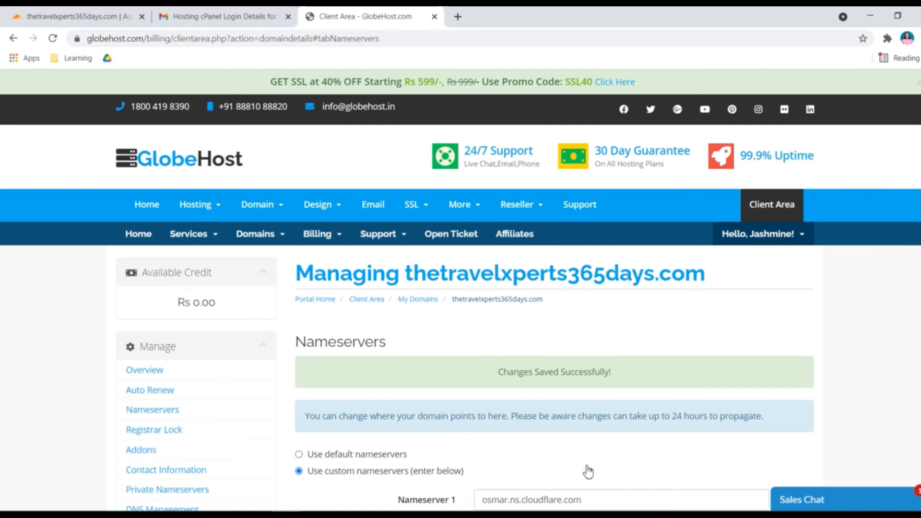
scroll("down", 3)
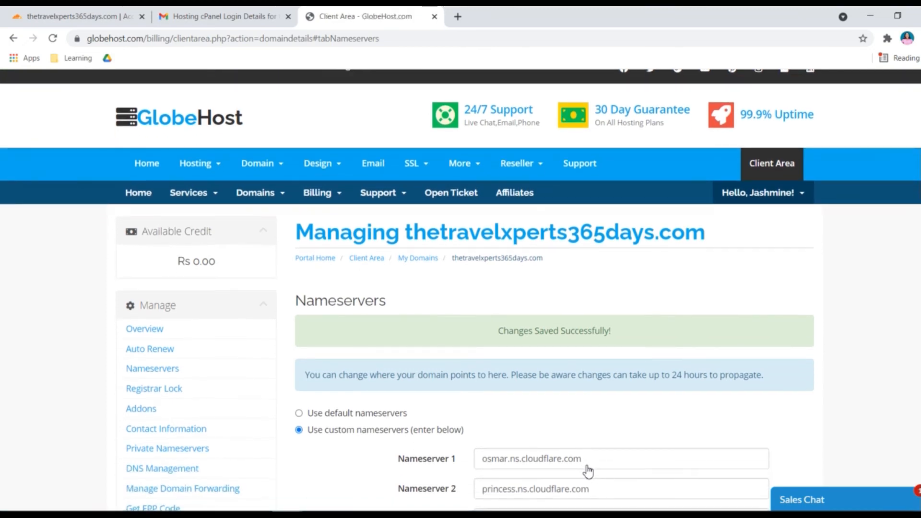
scroll("down", 3)
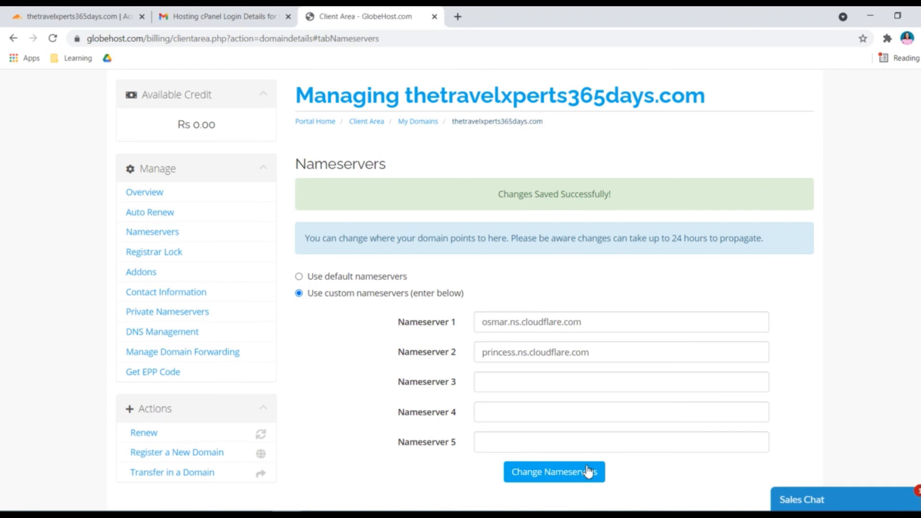
mouse_move(879, 292)
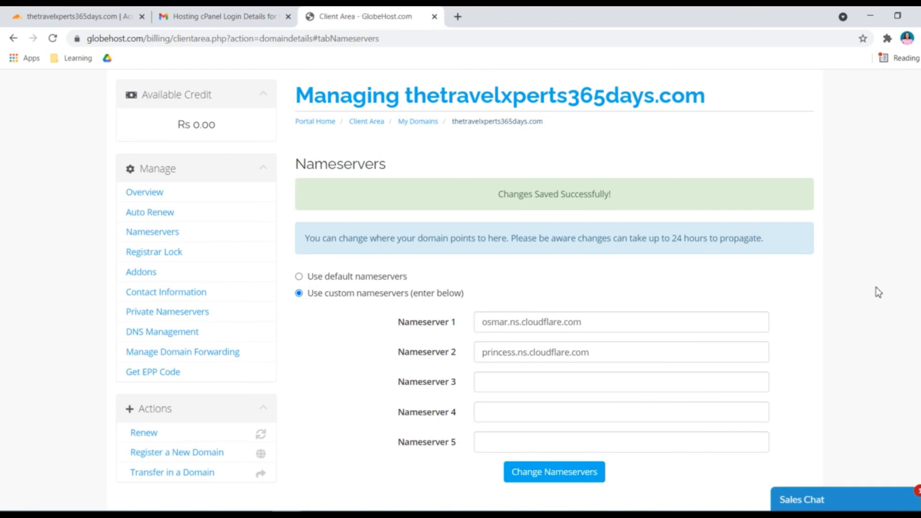